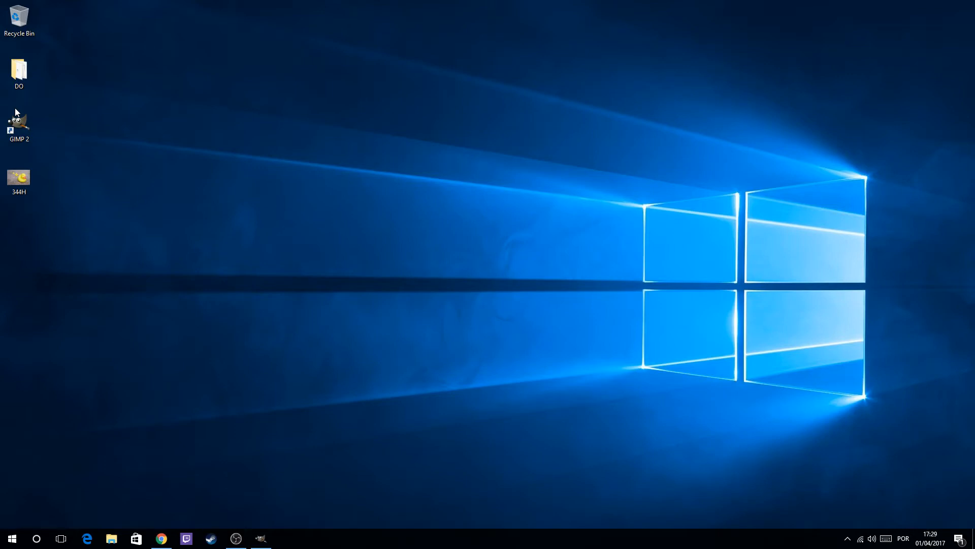
- Launch GIMP and load the rubber duck photo 344H.jpg into a maximized window
left_click(19, 124)
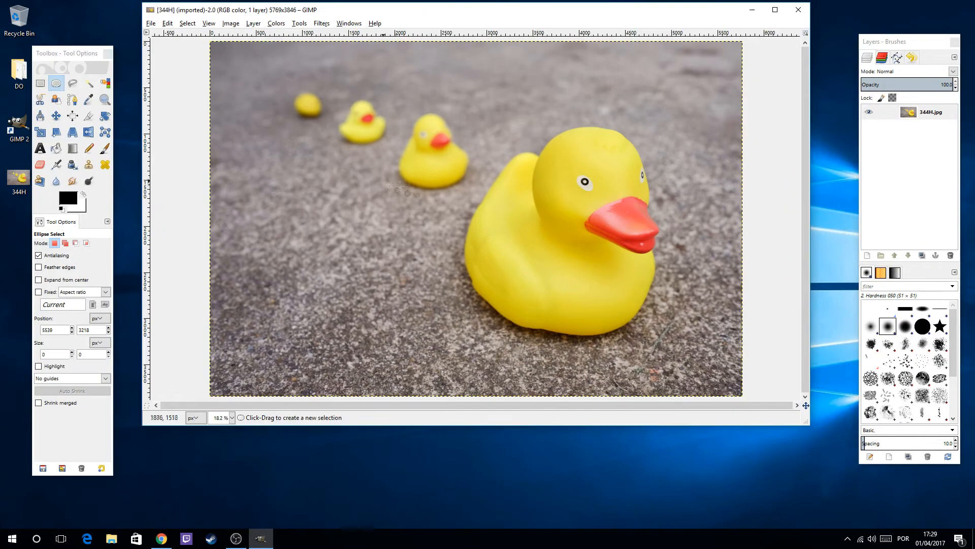
mouse_move(589, 131)
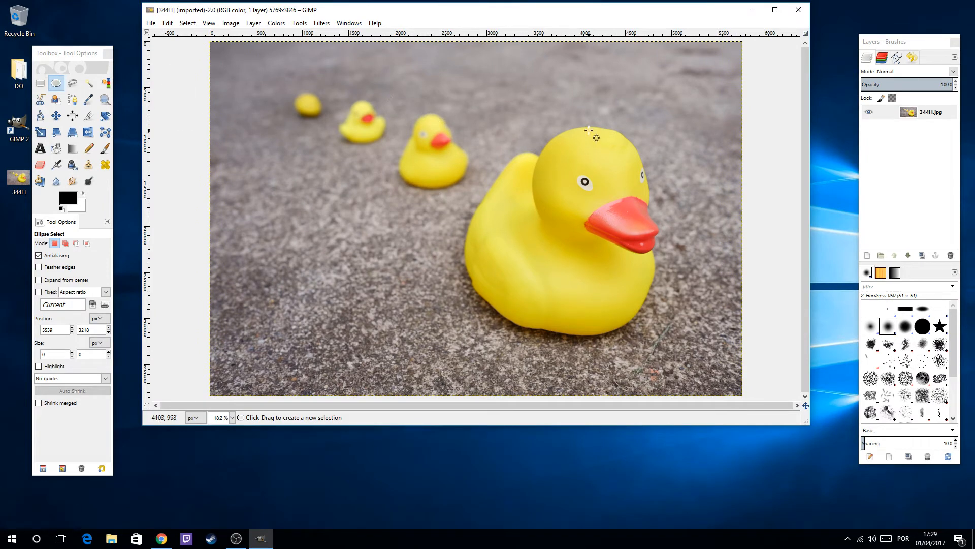
mouse_move(733, 267)
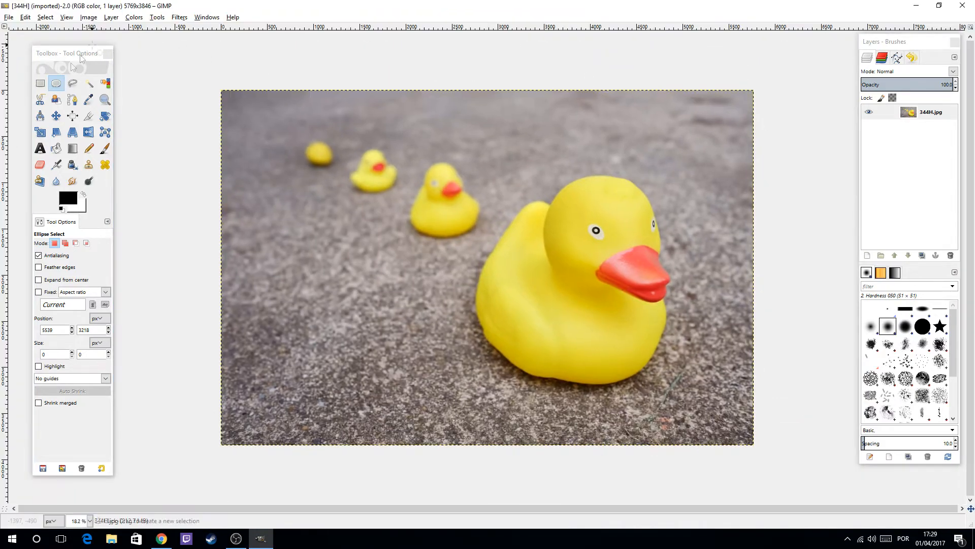
- Trace a Free Select outline around the front duck's edge and close it at the start point
left_click(72, 82)
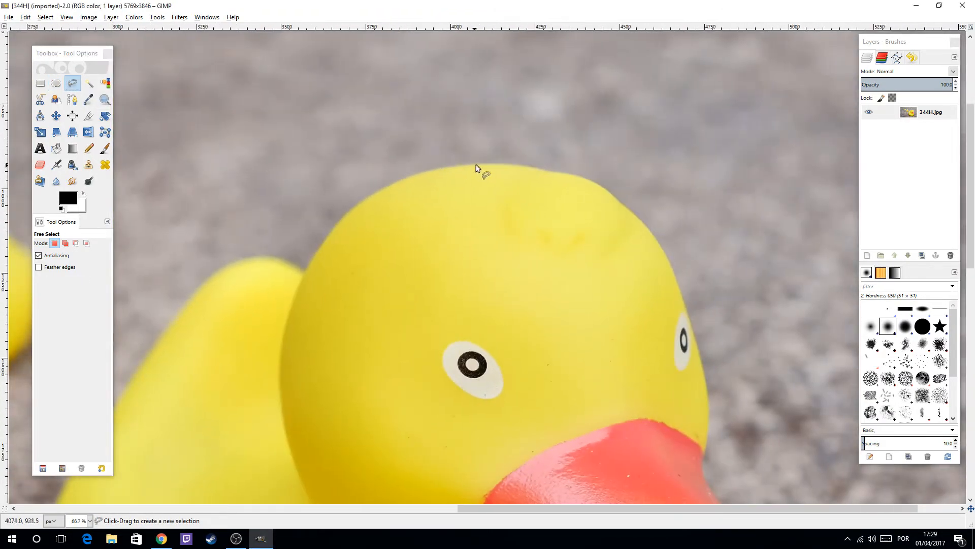
left_click(512, 165)
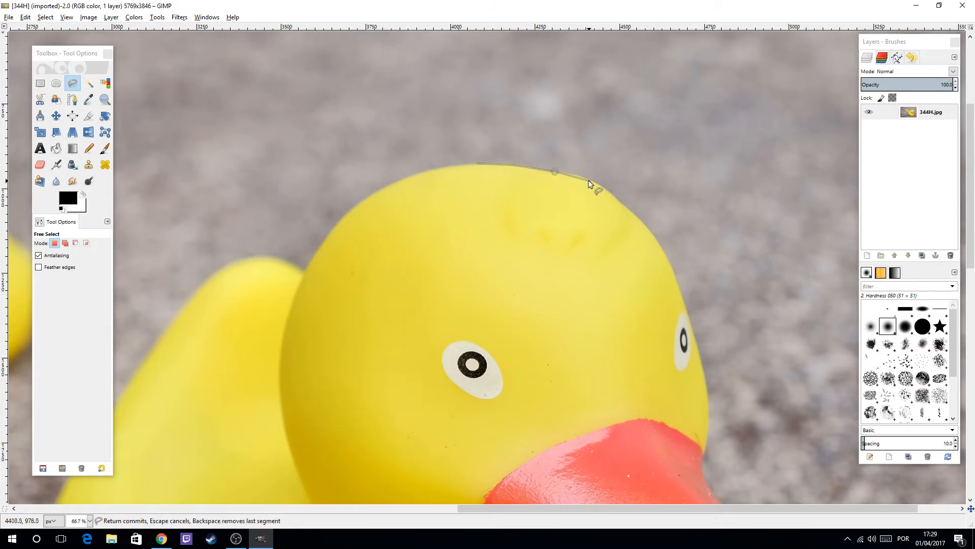
left_click(641, 225)
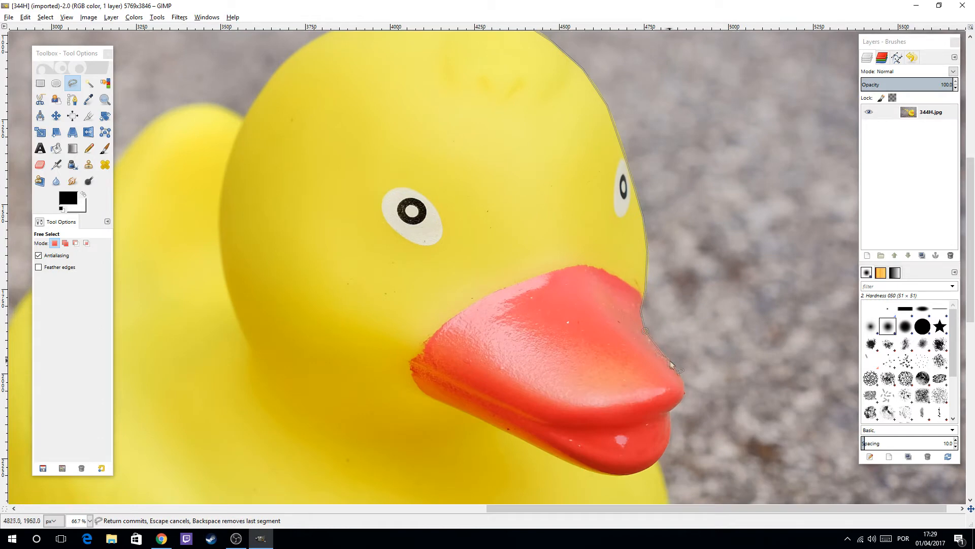
right_click(653, 396)
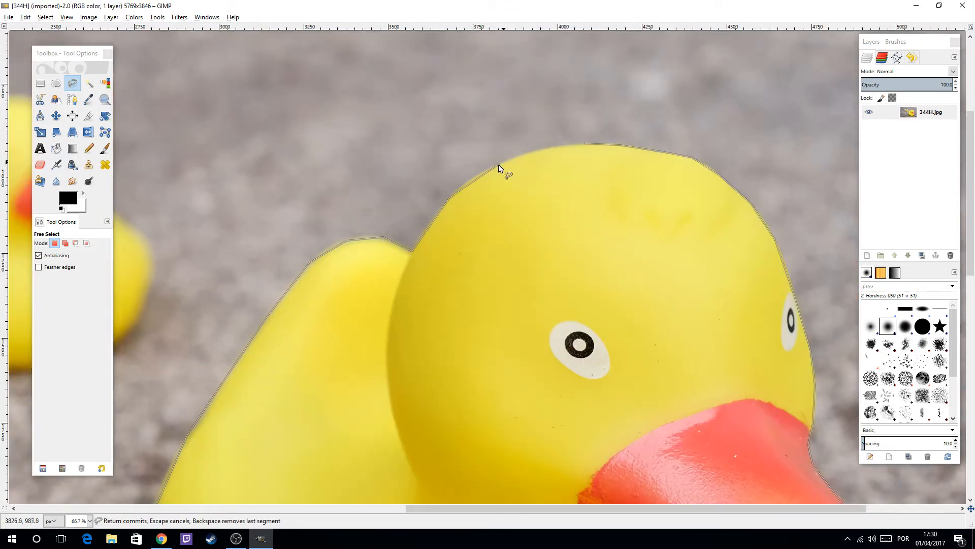
left_click(547, 148)
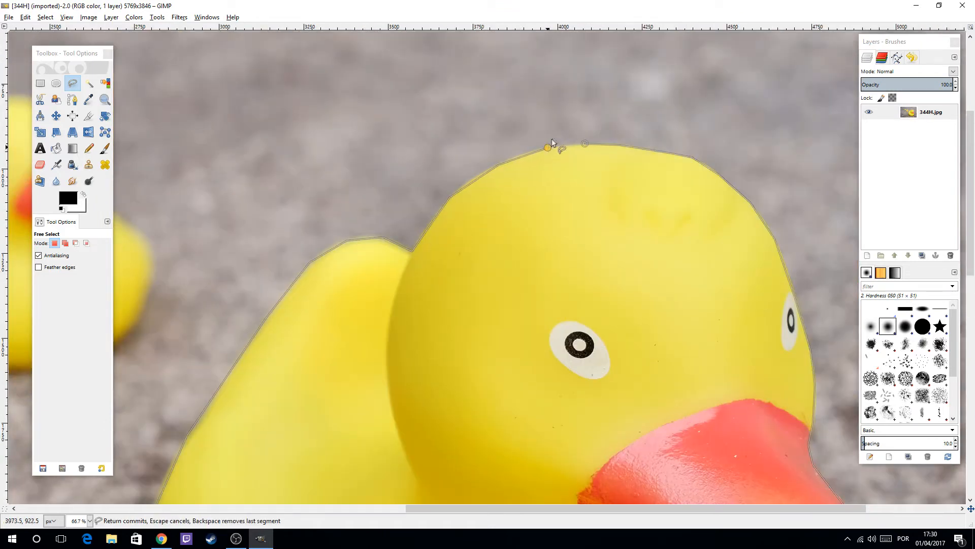
left_click(585, 144)
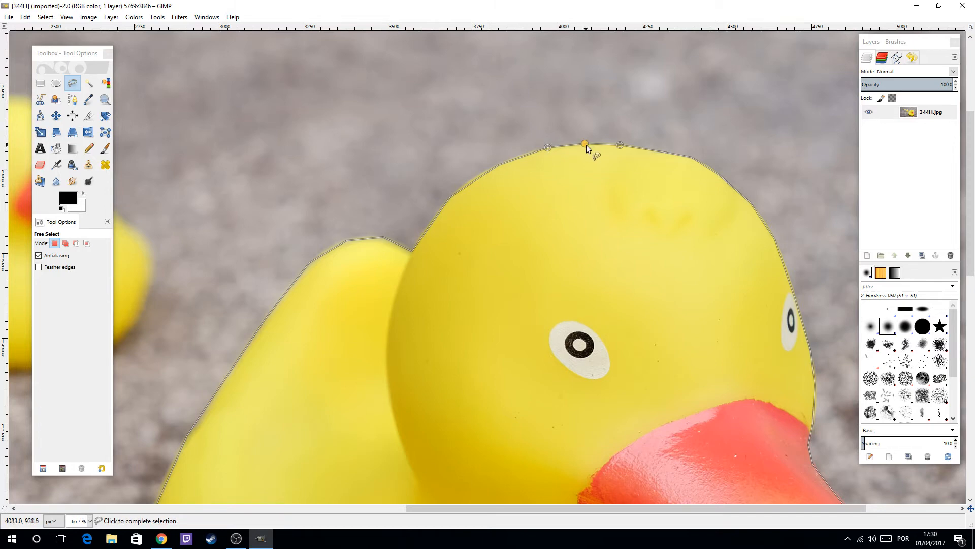
left_click(585, 147)
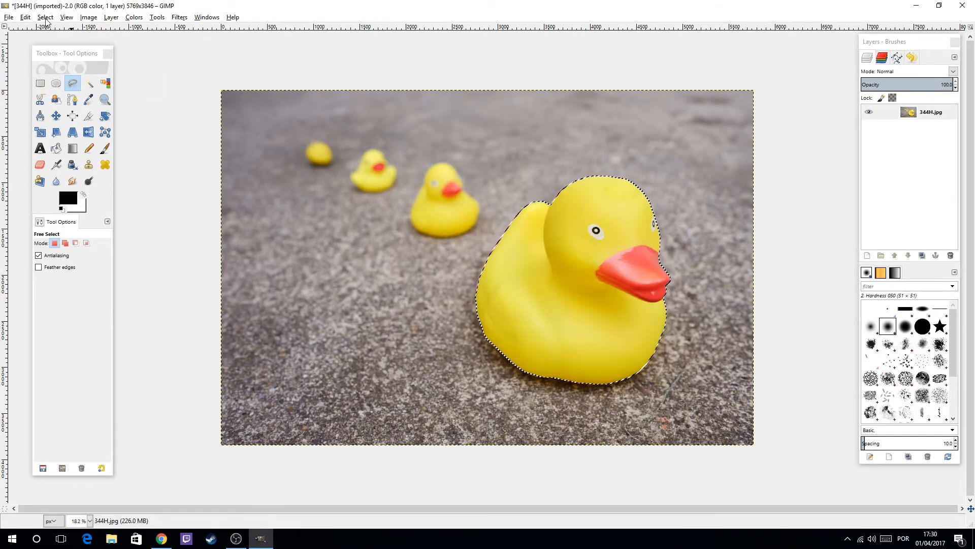
- Invert the selection and delete, clearing the background around the duck to white
left_click(45, 17)
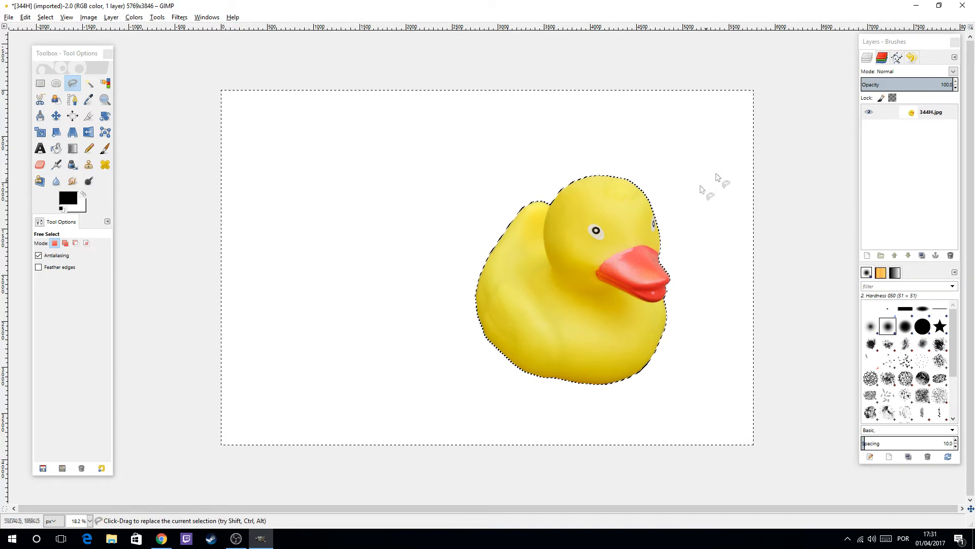
- Add an alpha channel to the layer and delete the background to transparency
right_click(932, 112)
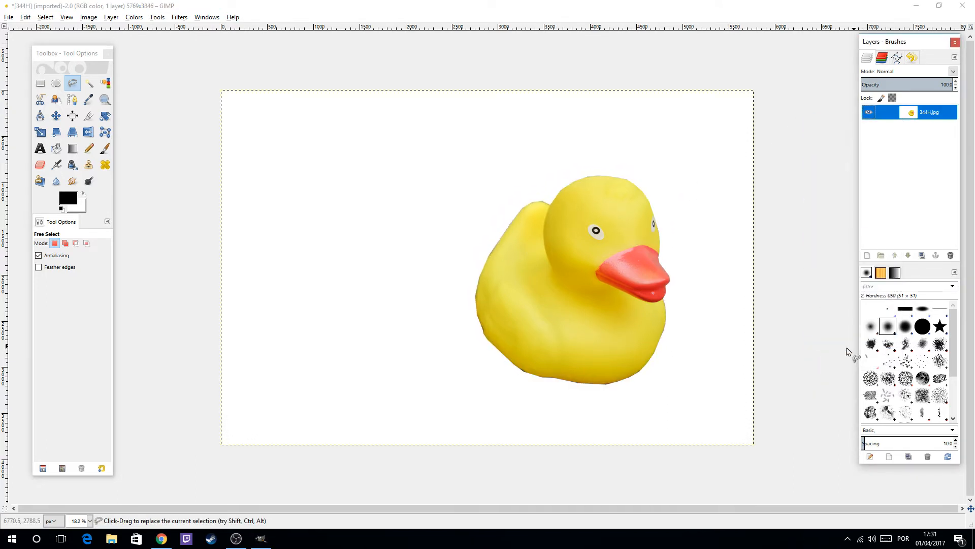
key("Delete")
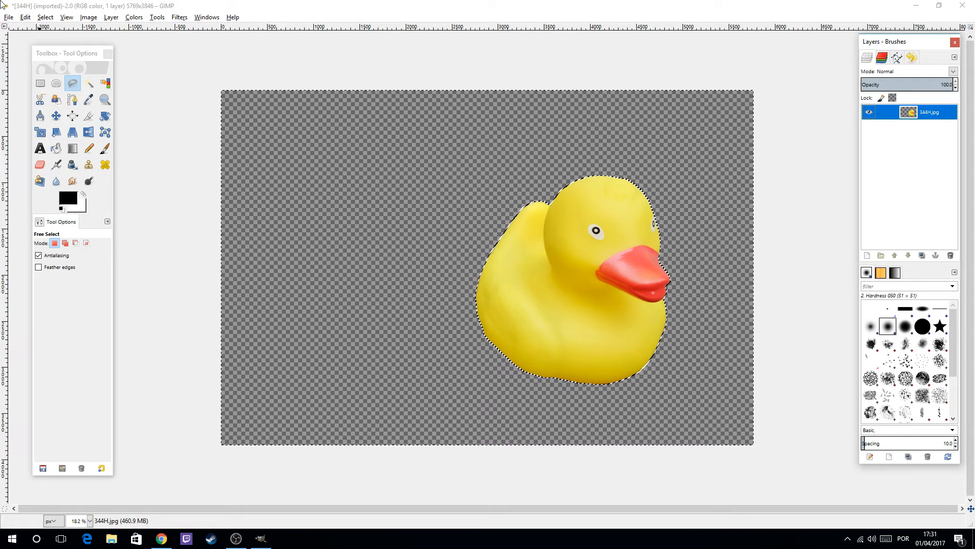
left_click(10, 18)
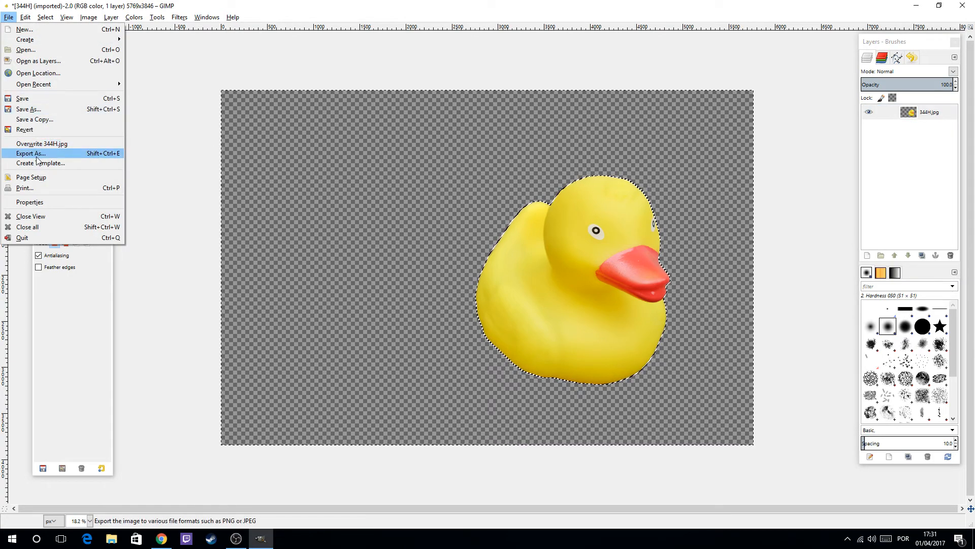
- Export the duck cut-out to the Desktop as 'miother duck.png' in PNG format
left_click(30, 153)
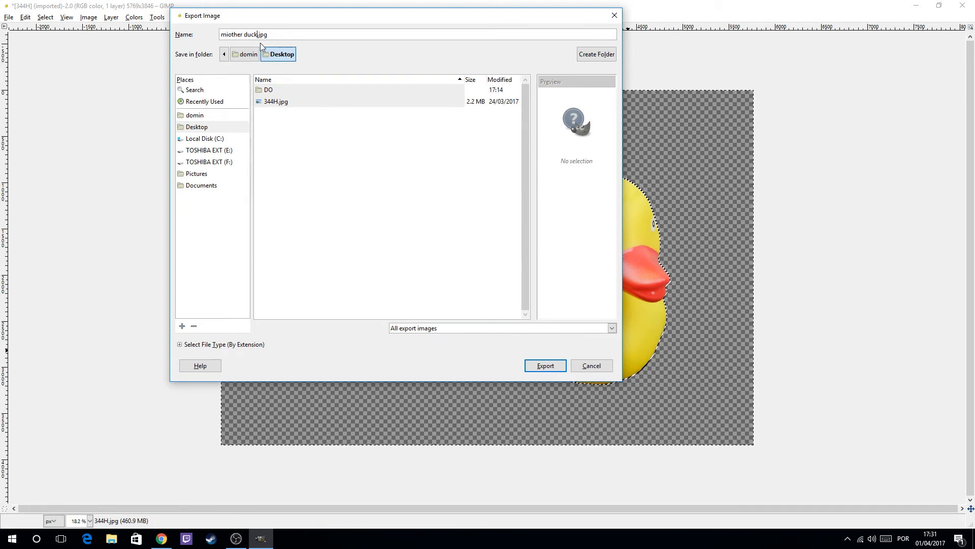
left_click(224, 345)
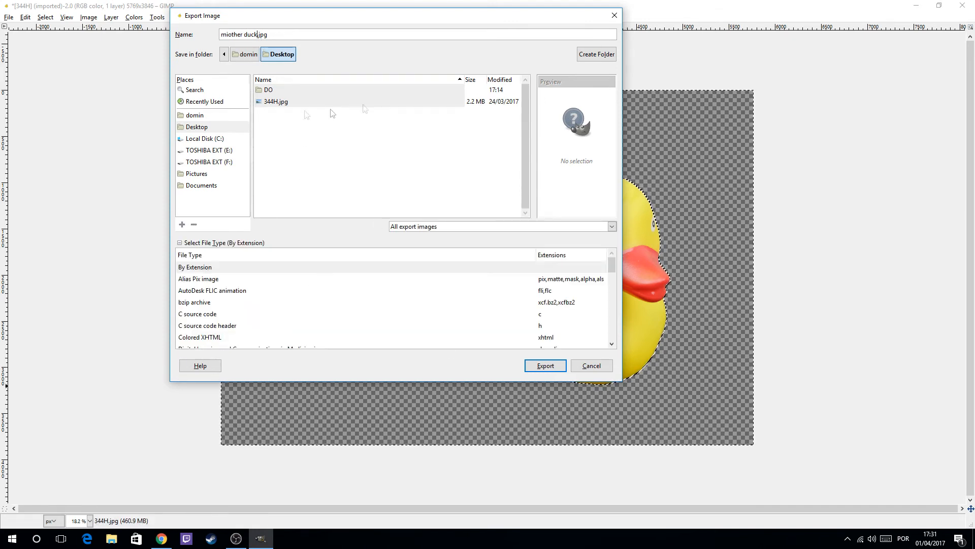
scroll("down", 3)
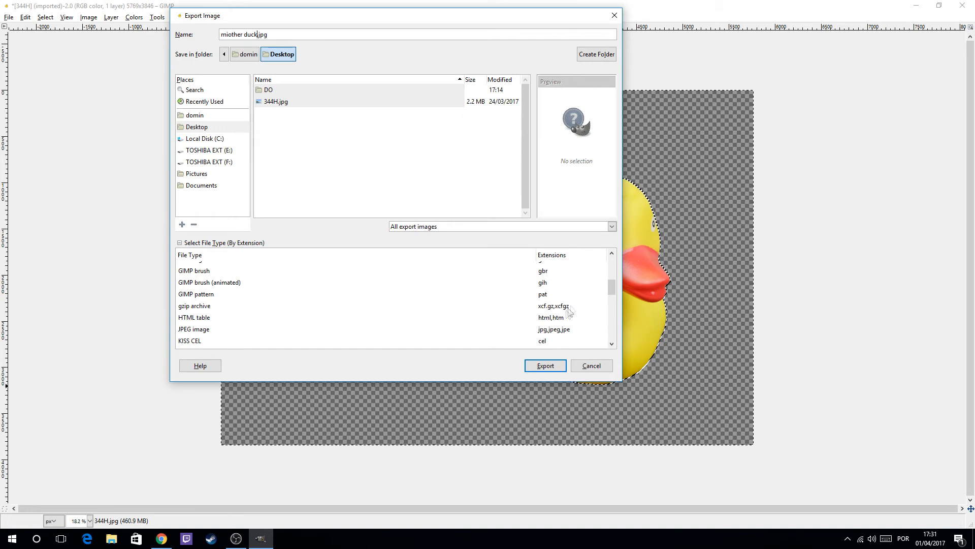
left_click(193, 328)
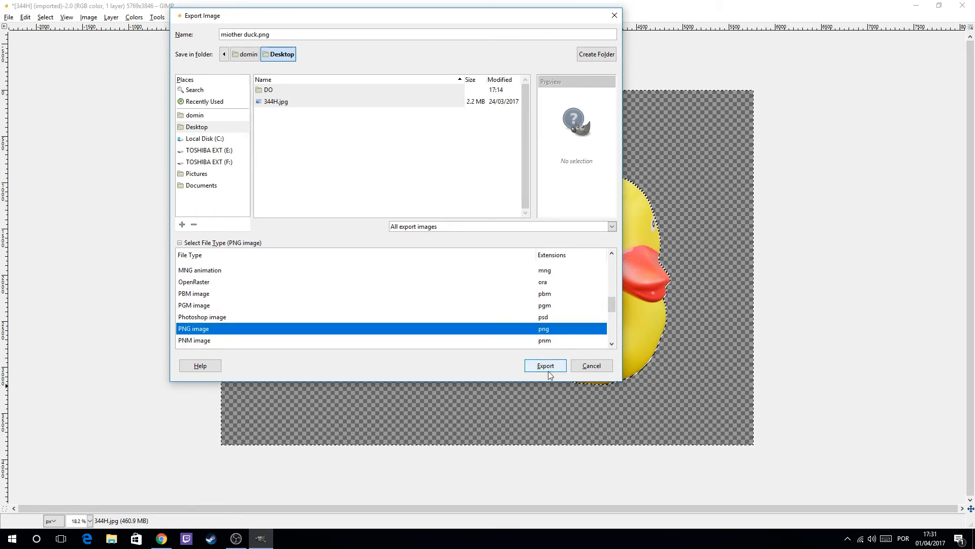
left_click(545, 365)
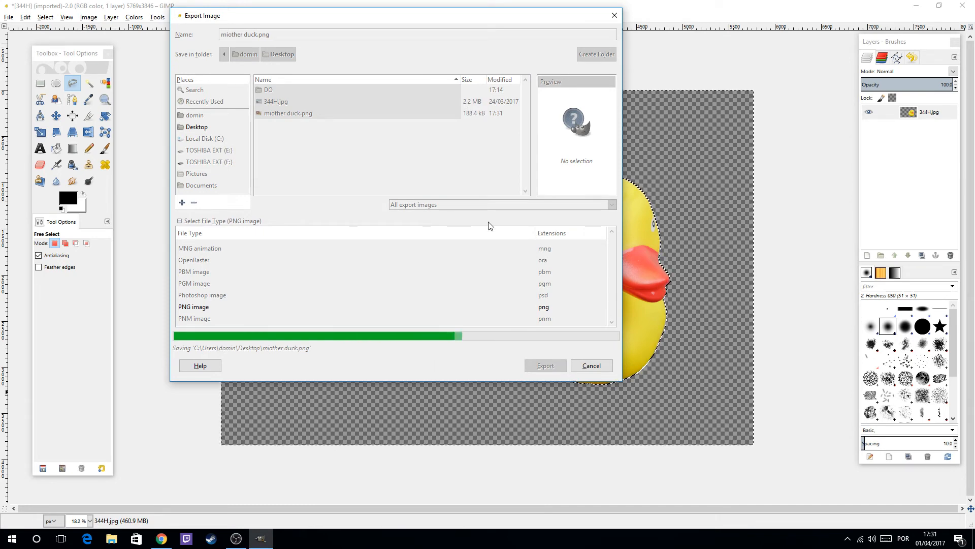
left_click(544, 364)
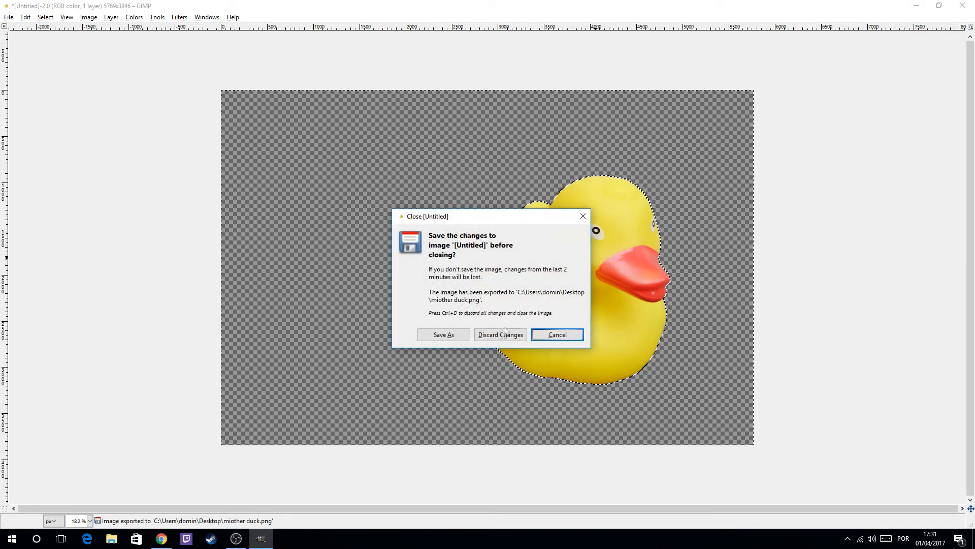
- Discard the cut-out image and add miother duck.png as a layer on 344H
left_click(499, 335)
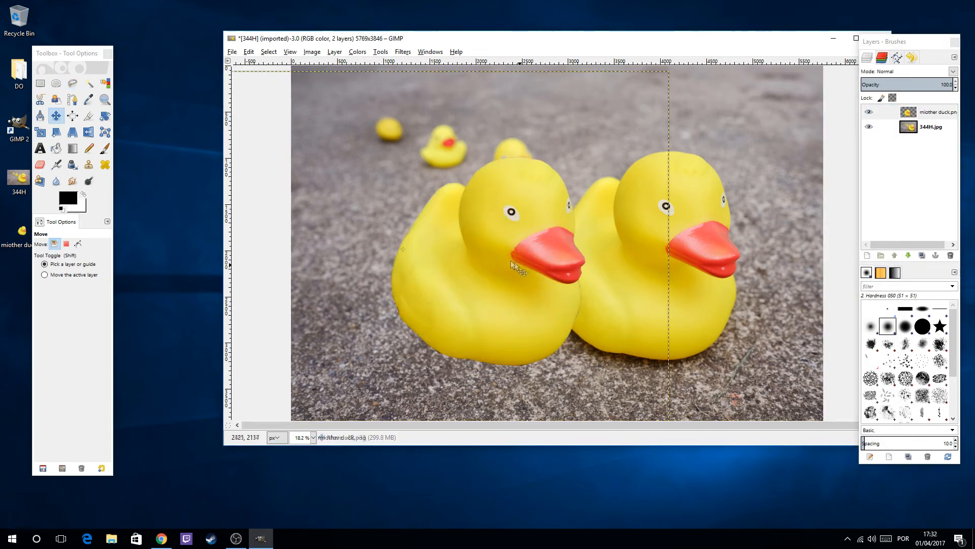
- Drag the miother duck layer left so the two ducks sit side by side
left_click_drag(513, 266, 489, 361)
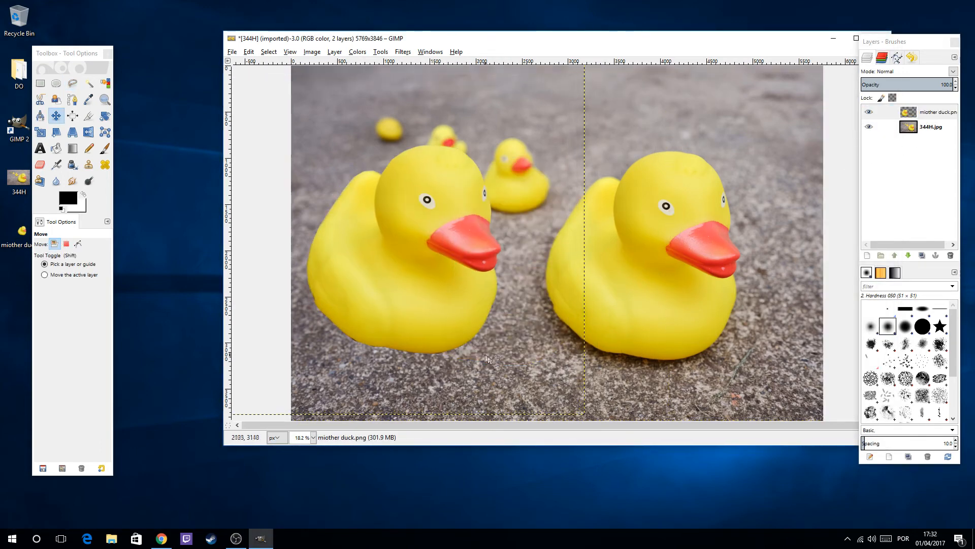
mouse_move(700, 251)
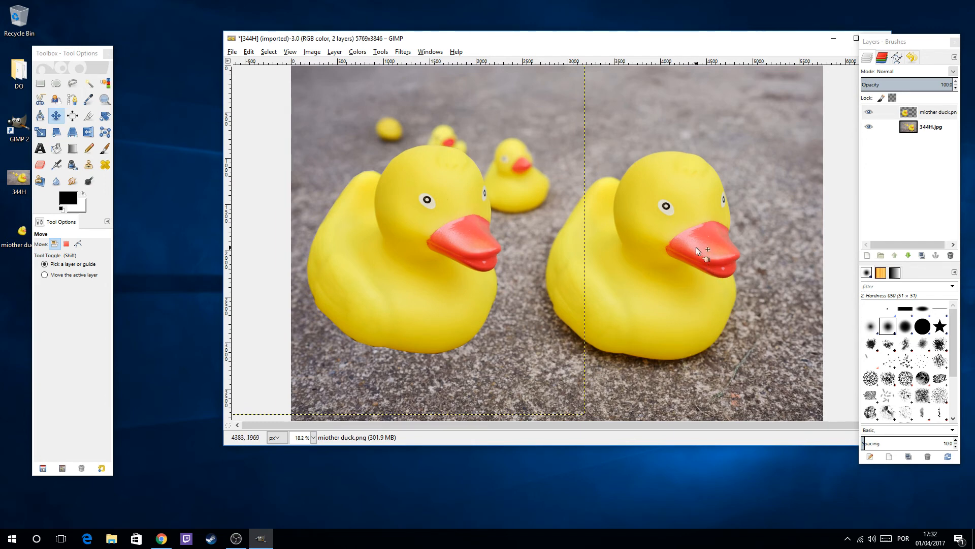